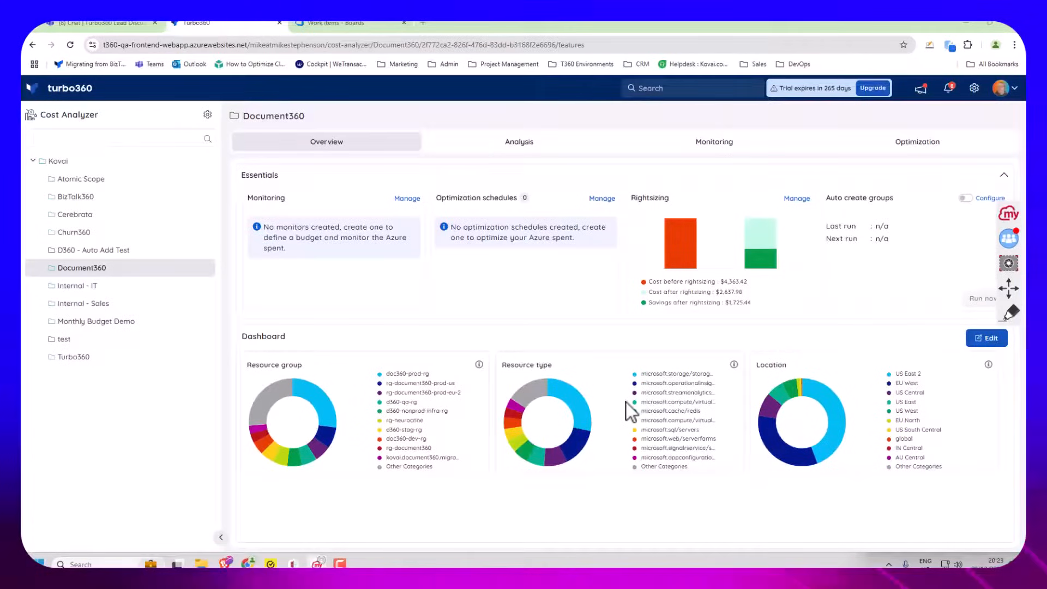
pyautogui.moveTo(1015, 324)
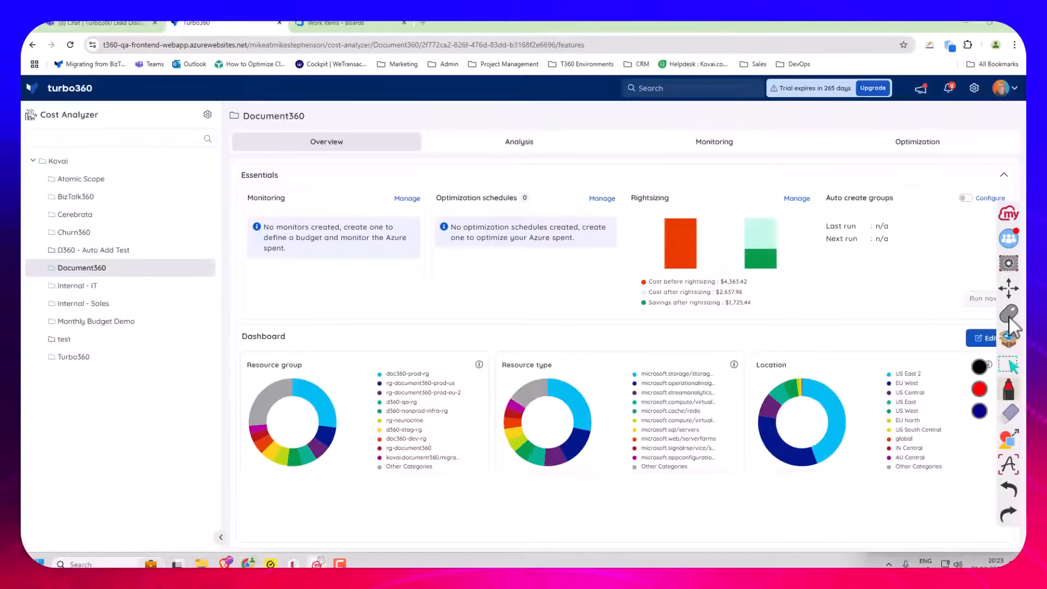
# Step: Open Document360's Optimization tab to show its Schedules summary
pyautogui.moveTo(115, 235); pyautogui.dragTo(192, 175)
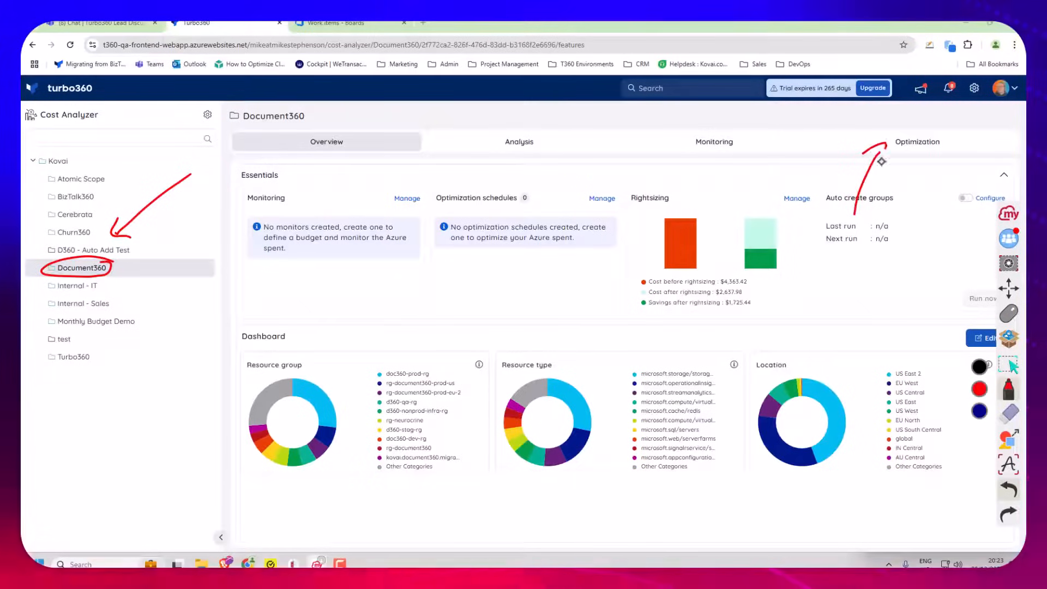
pyautogui.click(917, 142)
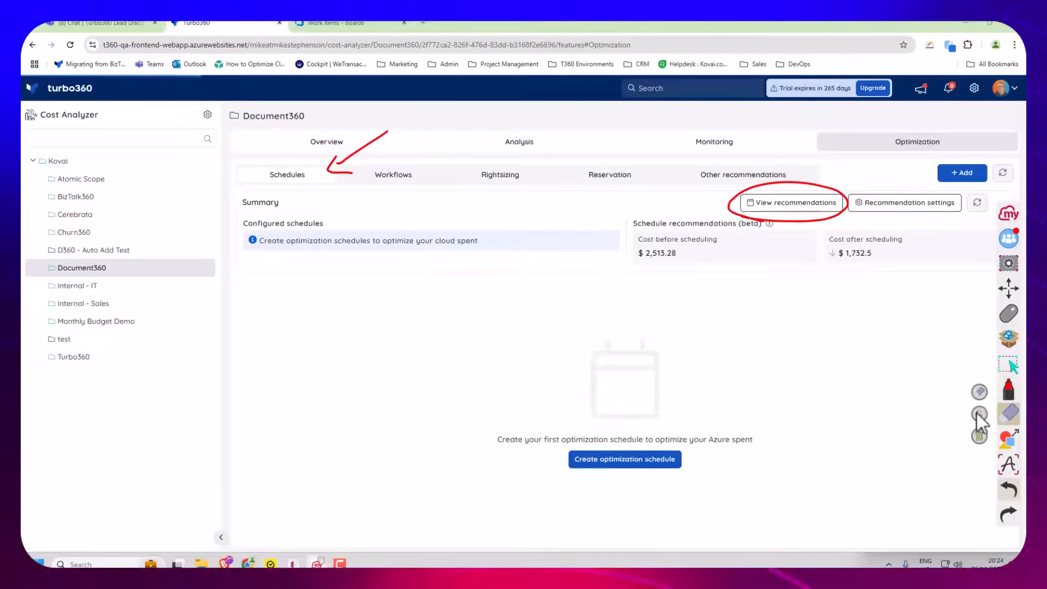
# Step: List the 21 schedule recommendations for Document360 resources
pyautogui.click(792, 202)
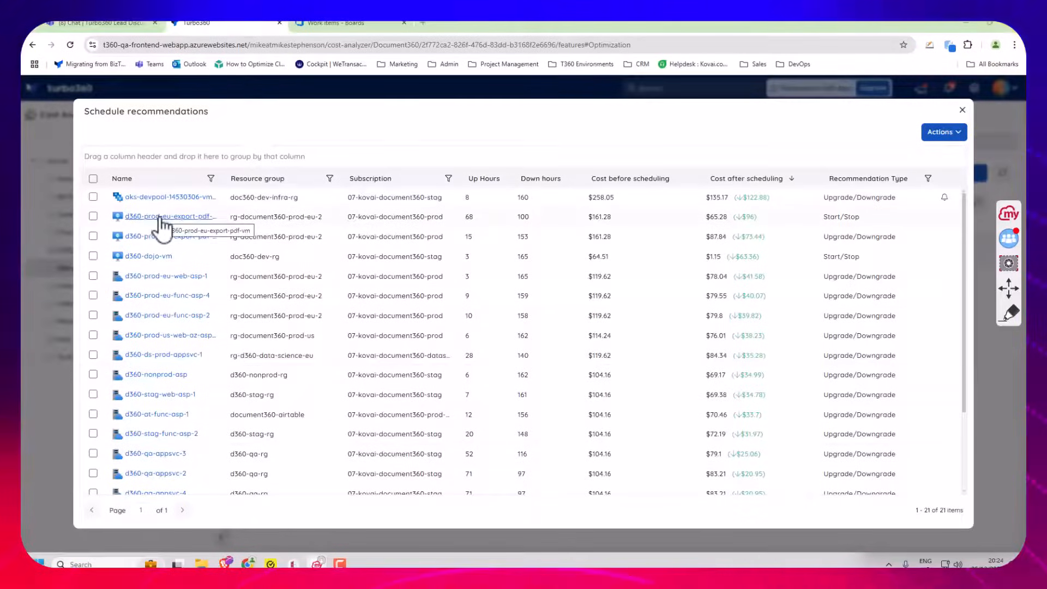
# Step: Open the d360-prod-eu-export-pdf-vm recommendation showing 35.71% estimated savings
pyautogui.click(169, 215)
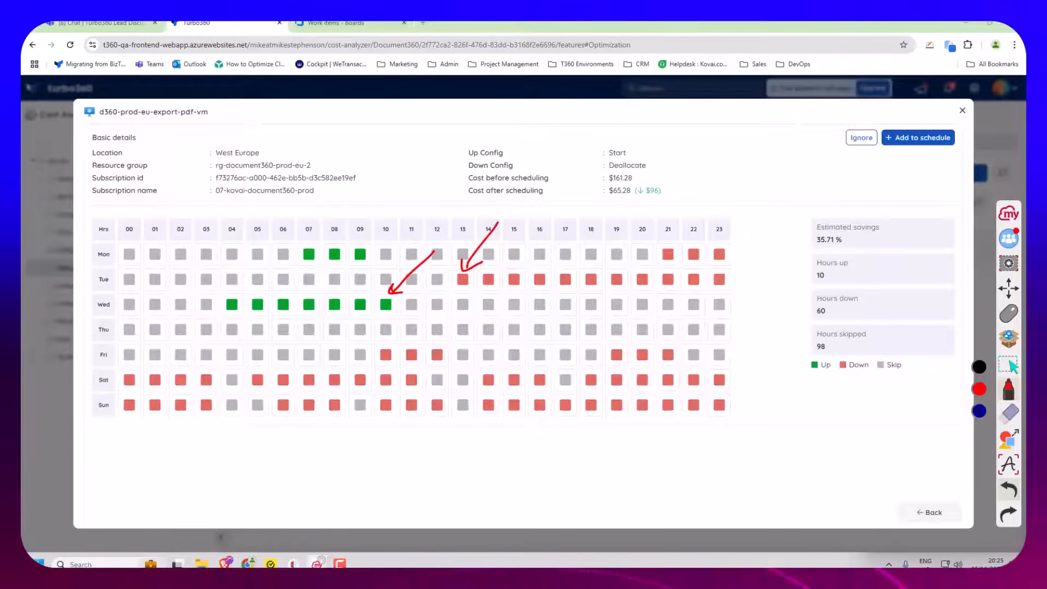
pyautogui.moveTo(434, 250)
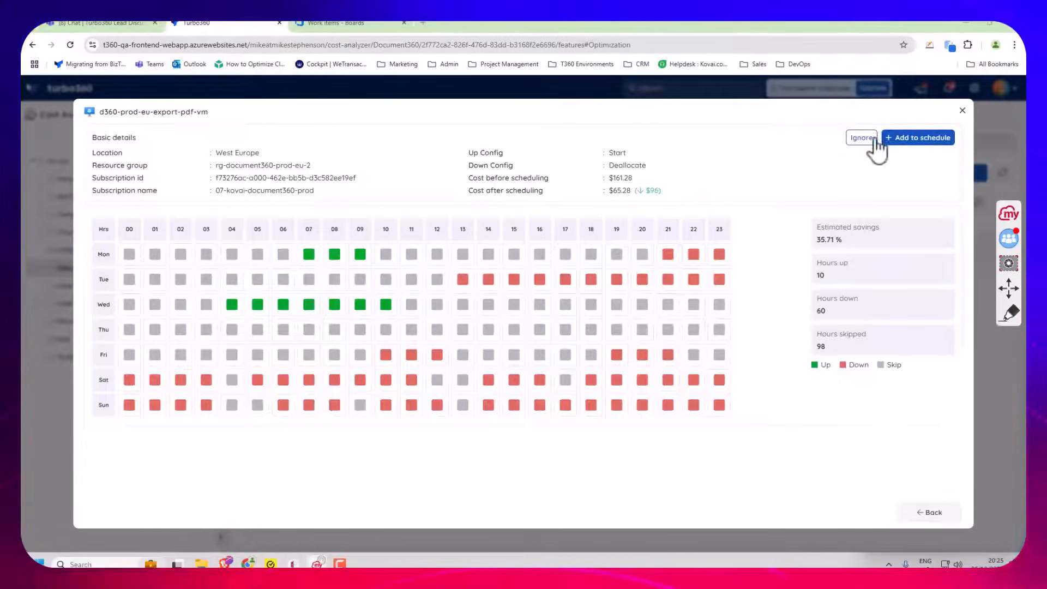
pyautogui.click(861, 137)
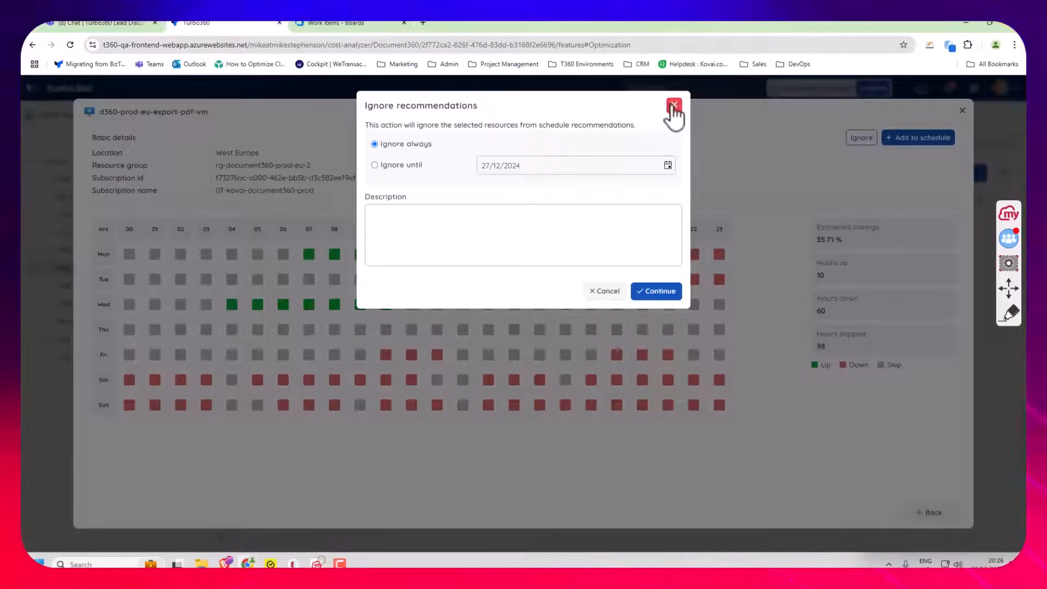
pyautogui.click(673, 107)
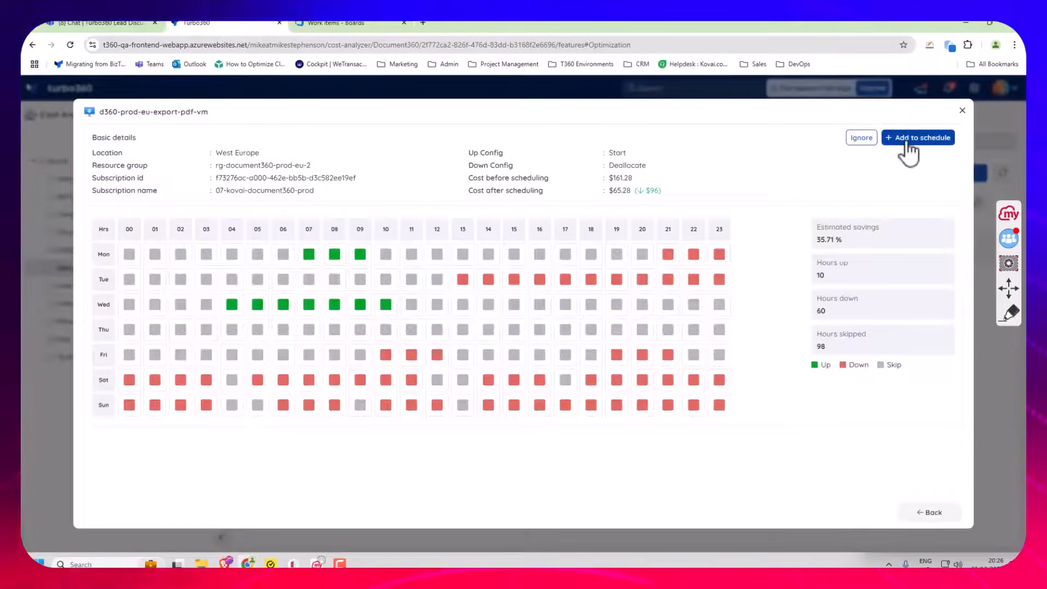
# Step: Add the VM's recommendation to a new optimization schedule named 'test'
pyautogui.click(917, 137)
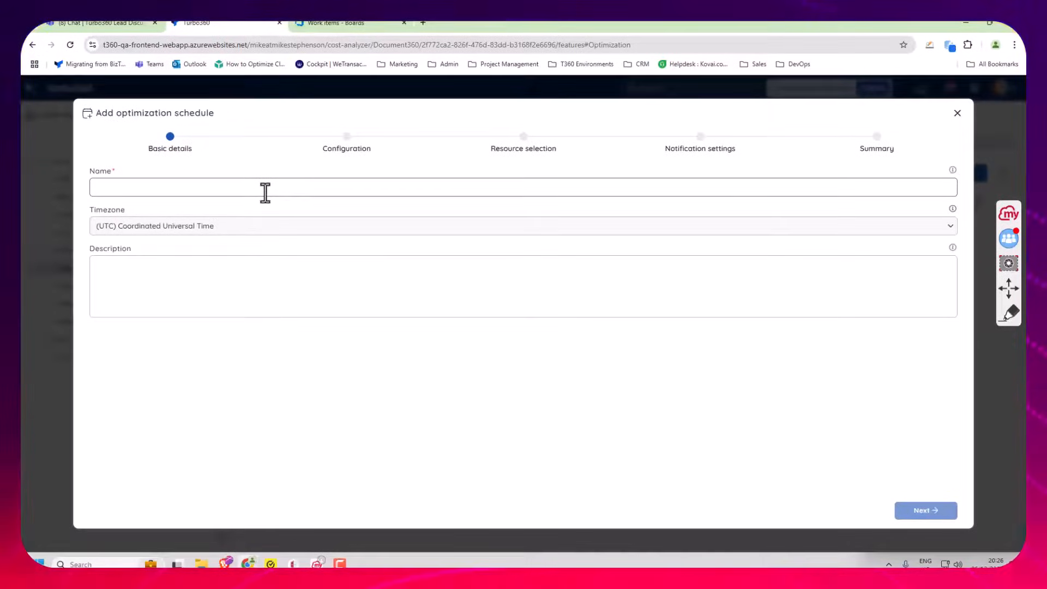
pyautogui.write('test')
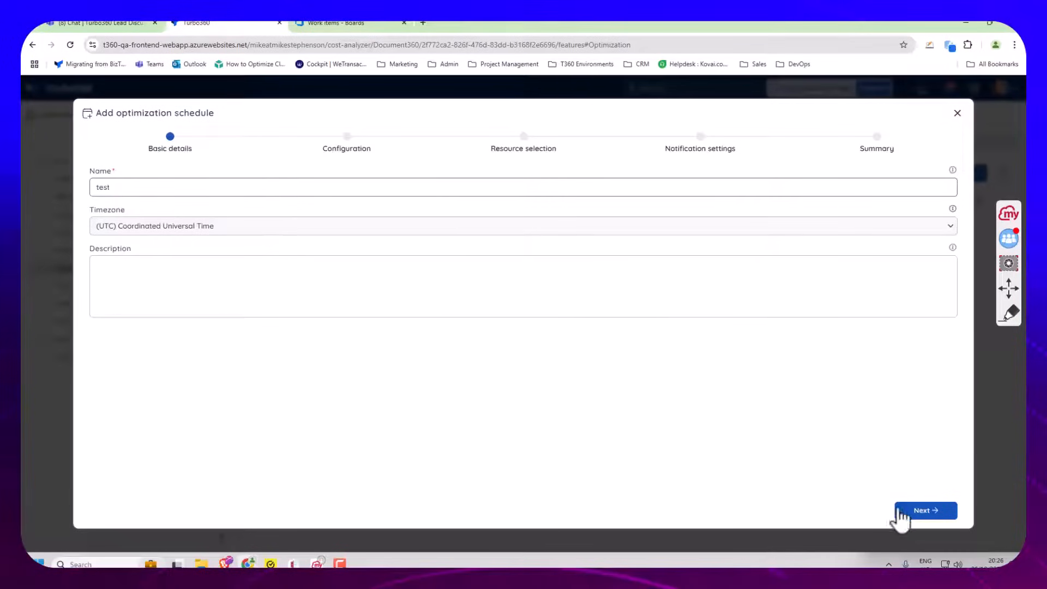
# Step: Set extra evening hours to Down, totaling 78 down hours
pyautogui.click(925, 511)
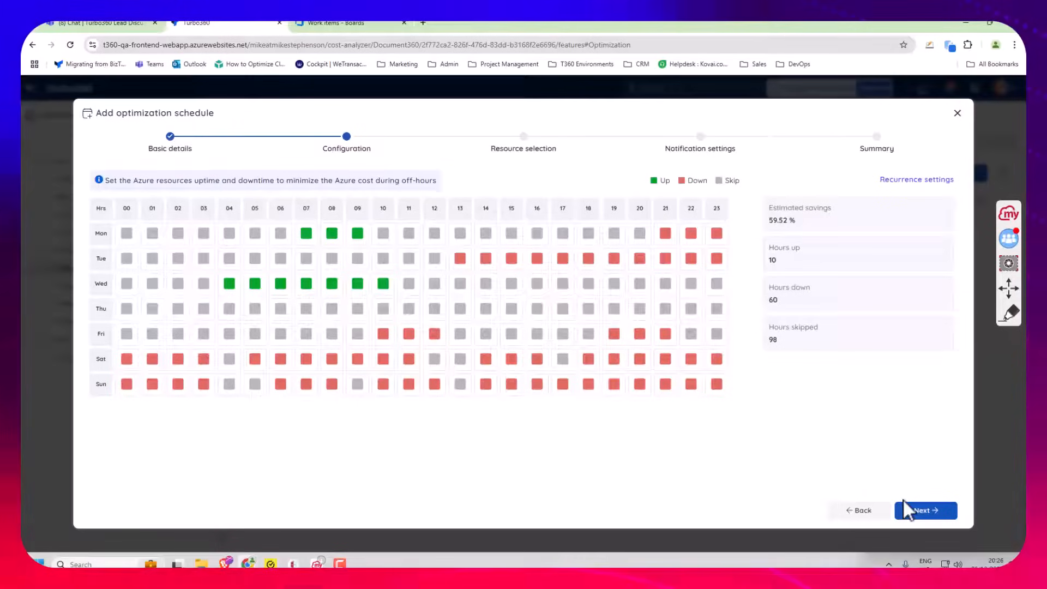
pyautogui.moveTo(497, 205)
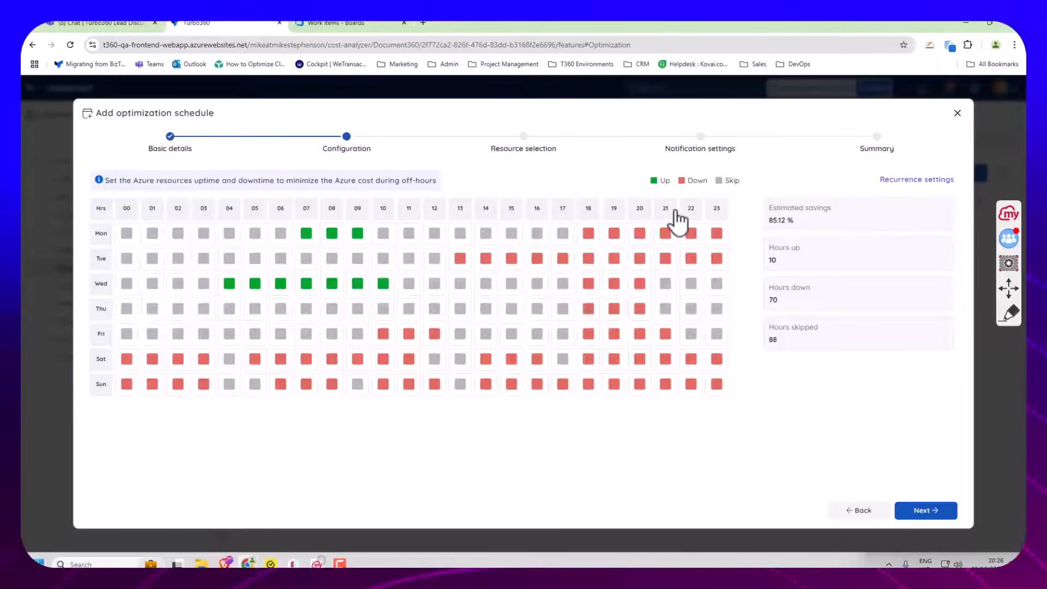
pyautogui.click(716, 208)
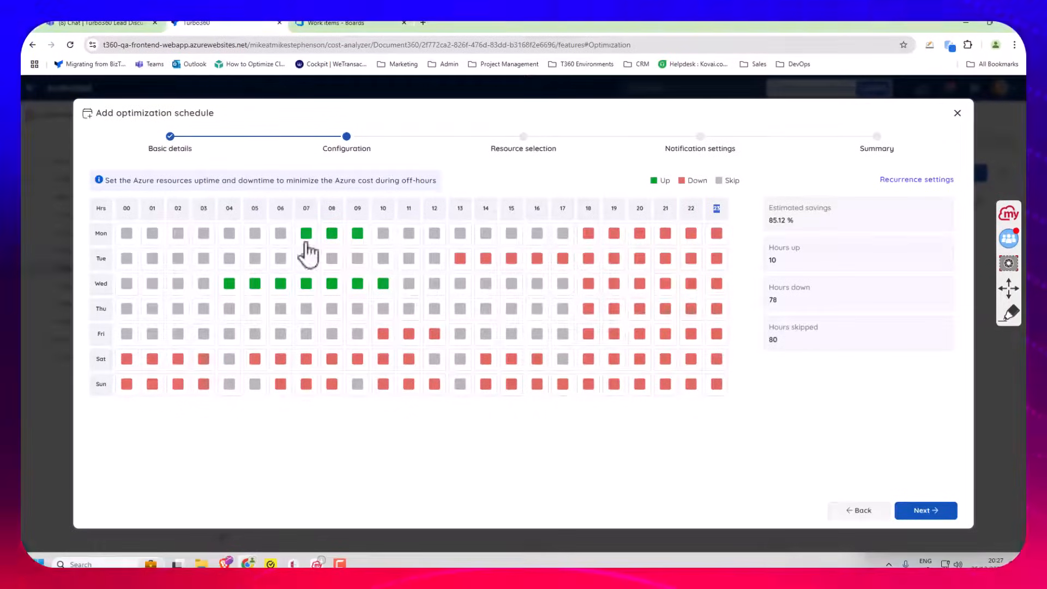
# Step: Select the d360-prod-eu-export-pdf VM as a resource and begin adding a comment
pyautogui.click(925, 511)
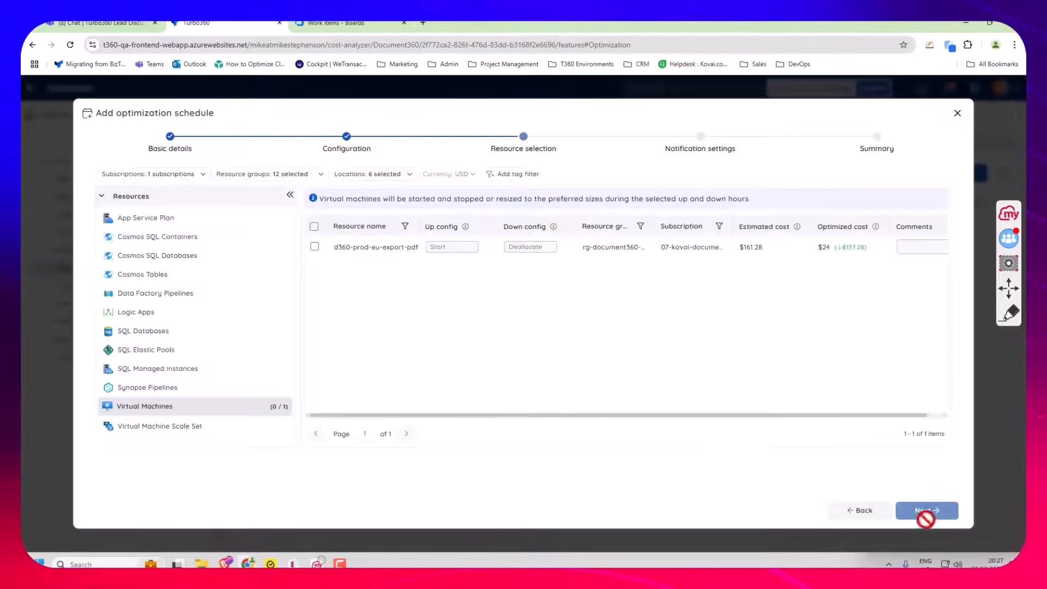
pyautogui.moveTo(379, 247)
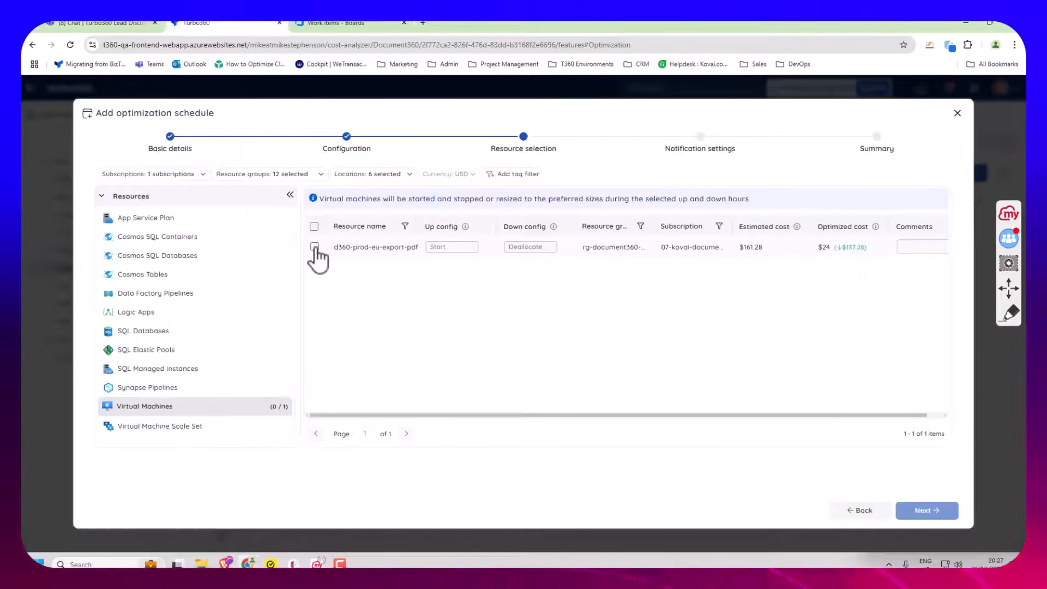
pyautogui.click(314, 246)
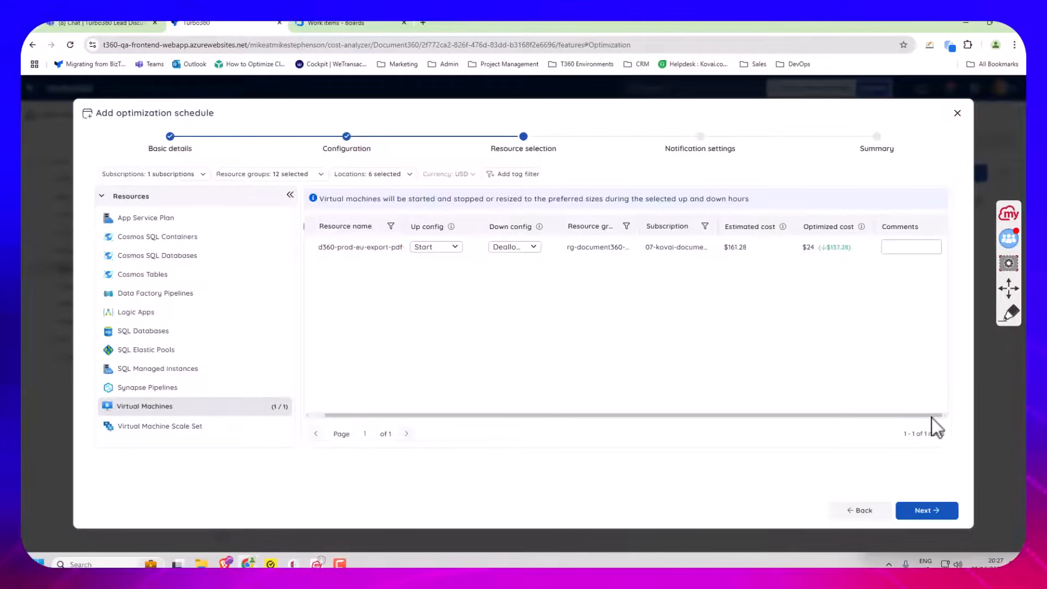
pyautogui.click(910, 247)
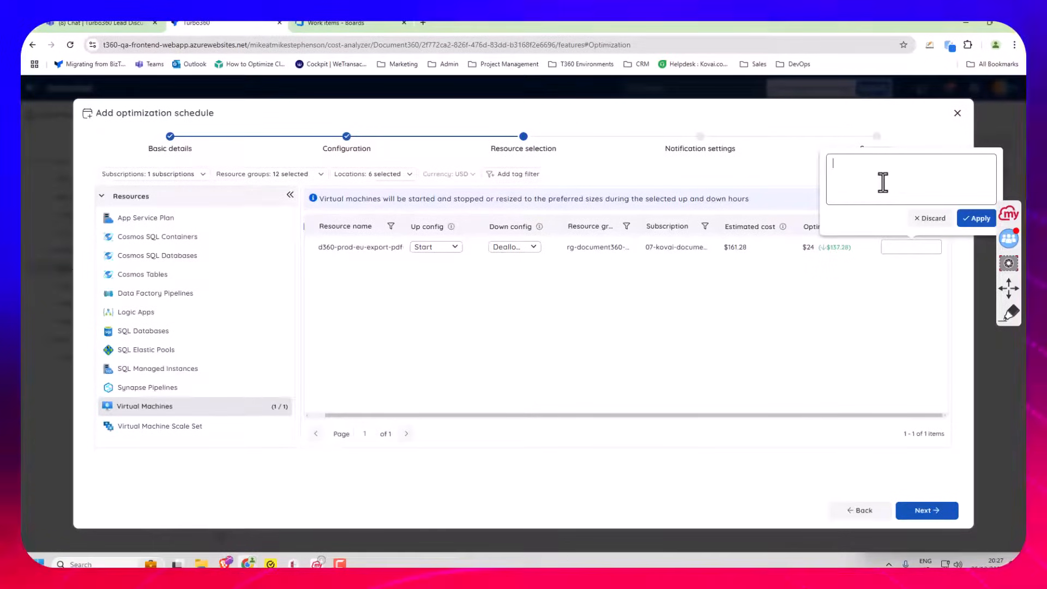
# Step: Advance to notification settings, then discard the schedule wizard
pyautogui.click(925, 511)
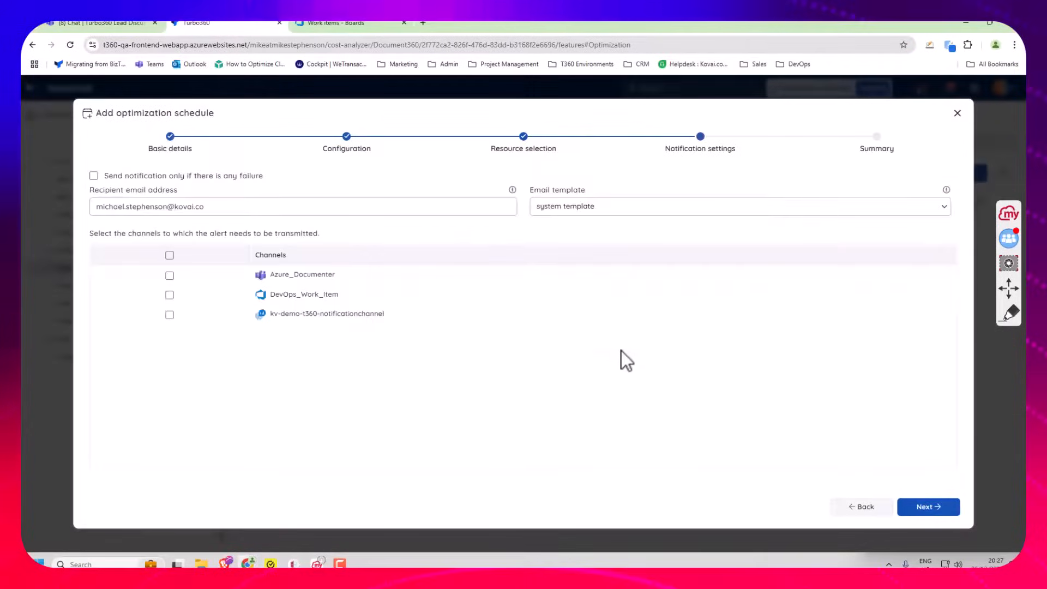
pyautogui.moveTo(199, 228)
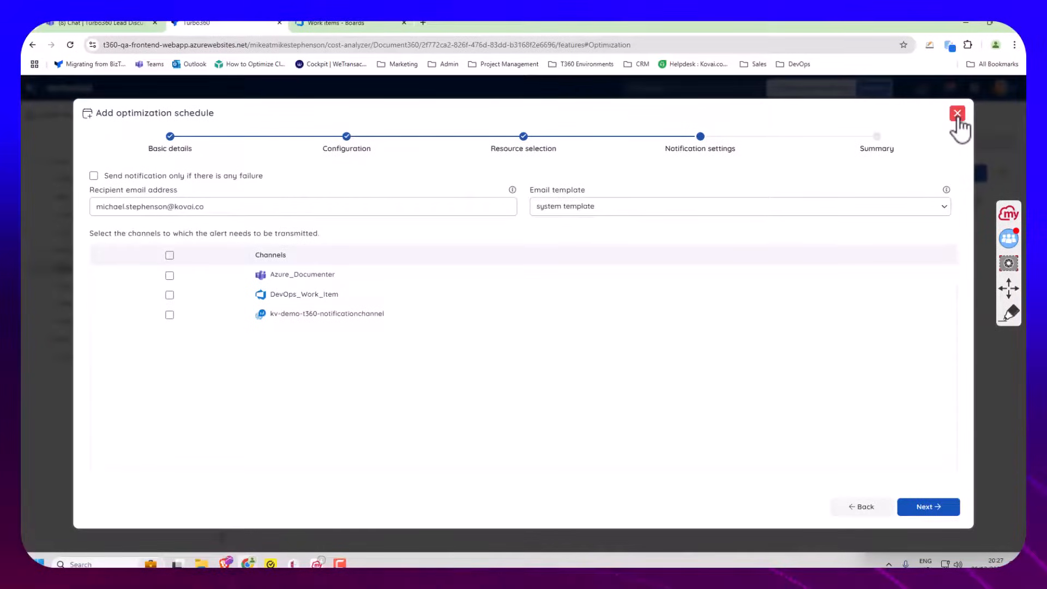
pyautogui.click(957, 113)
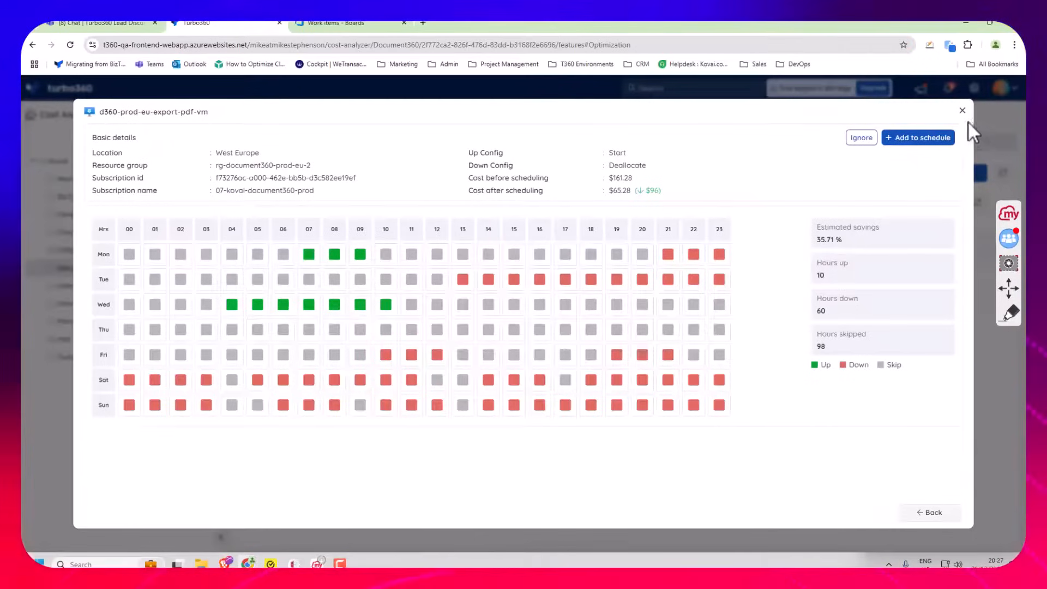
# Step: Reopen schedule recommendations, check d360-prod-eu-web-asp-1 and open the Actions menu
pyautogui.click(962, 110)
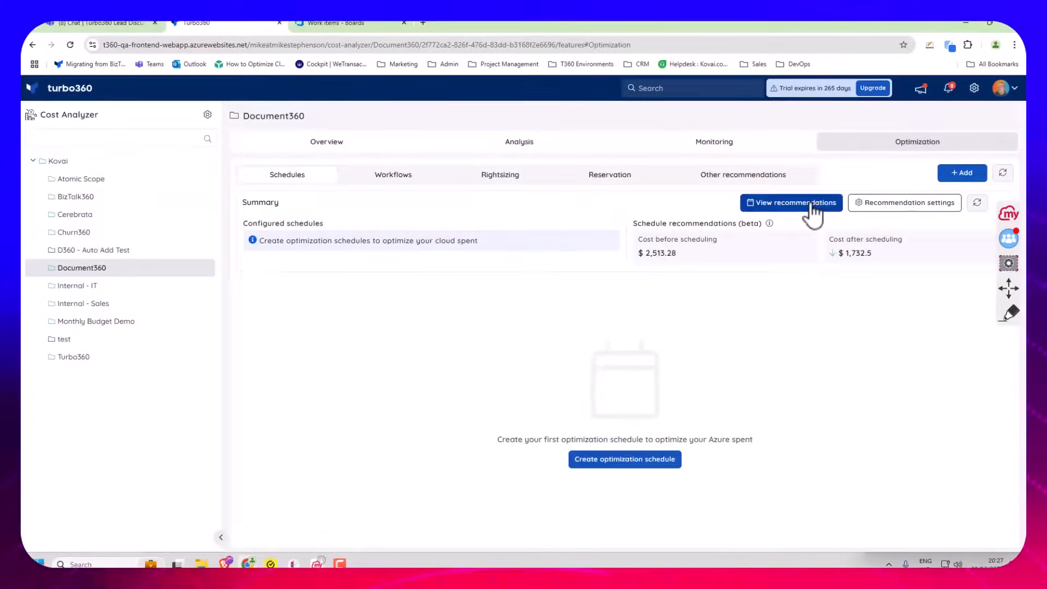
pyautogui.click(790, 203)
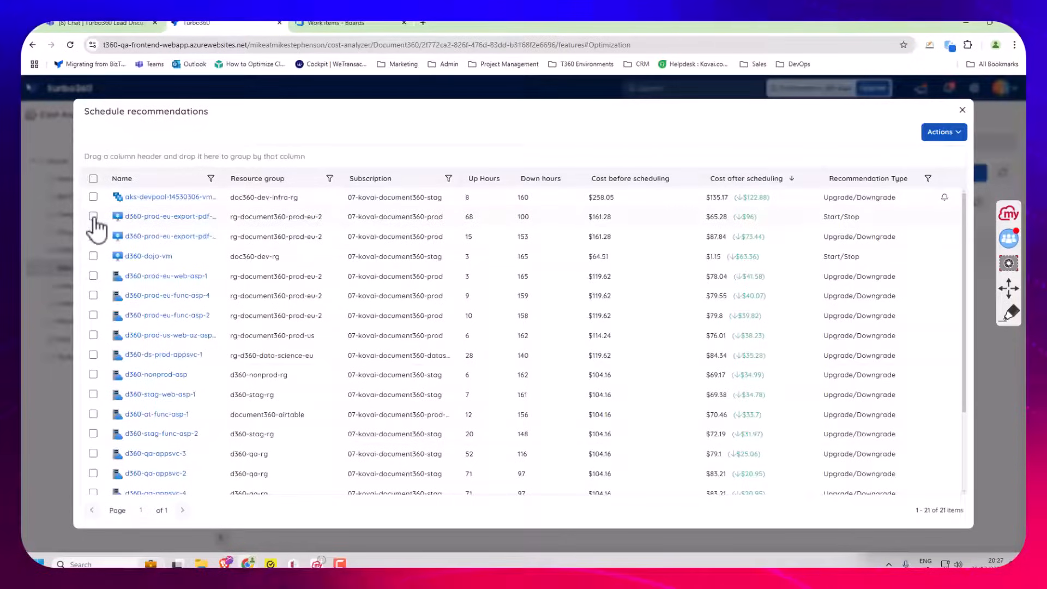
pyautogui.click(92, 276)
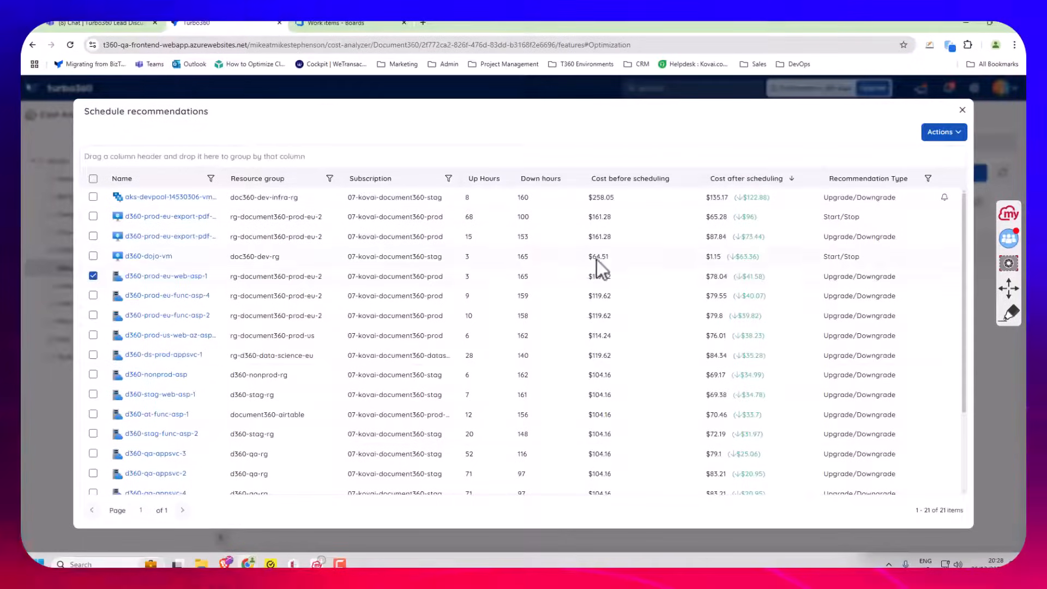
pyautogui.moveTo(664, 261)
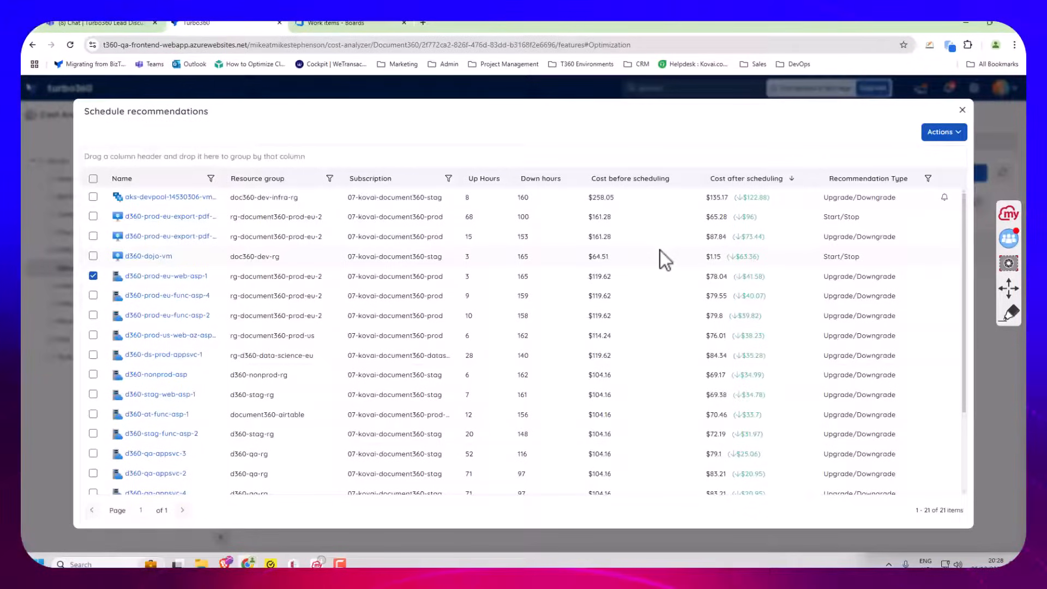
pyautogui.click(943, 131)
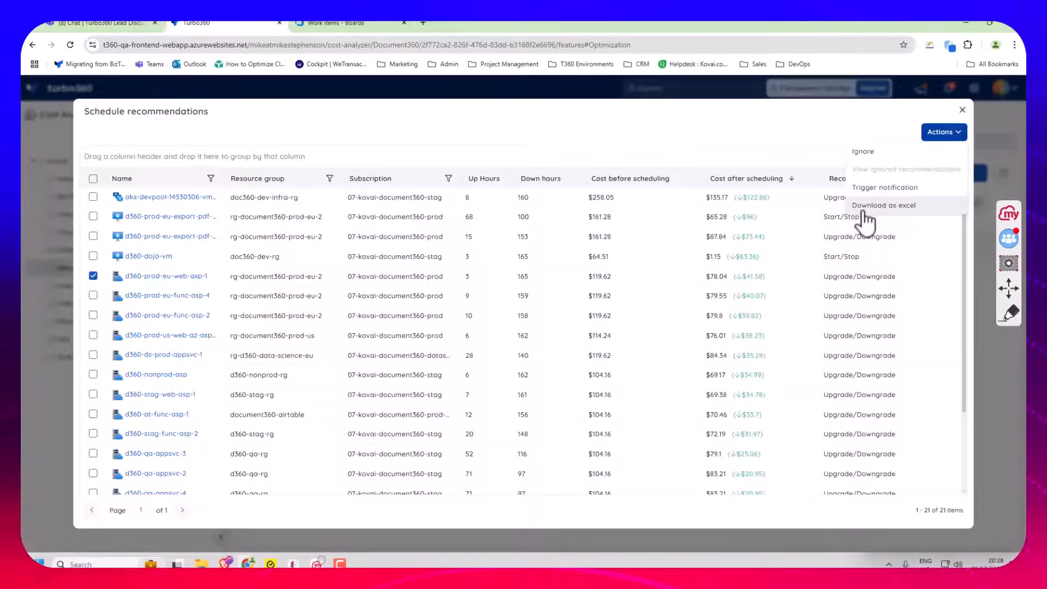
# Step: Trigger a notification for d360-prod-eu-web-asp-1 to the DevOps_Work_Item channel
pyautogui.click(885, 187)
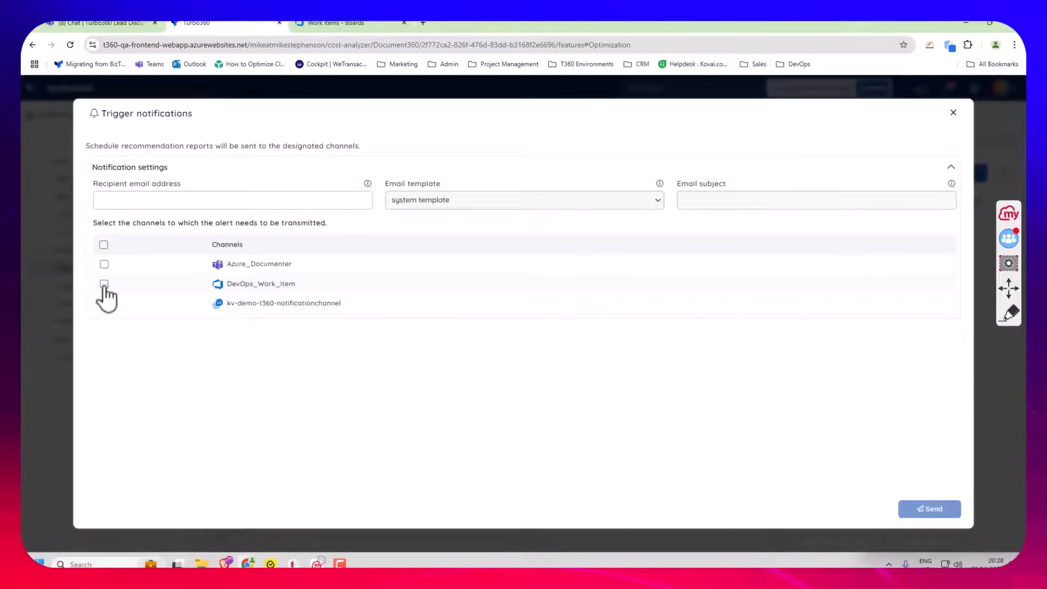
pyautogui.click(104, 284)
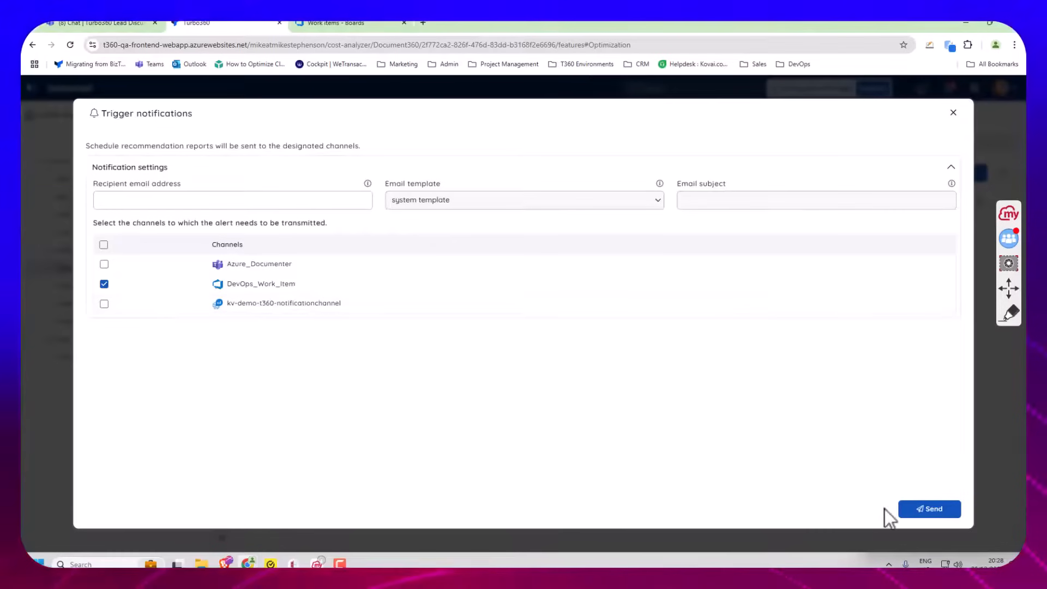
pyautogui.click(929, 509)
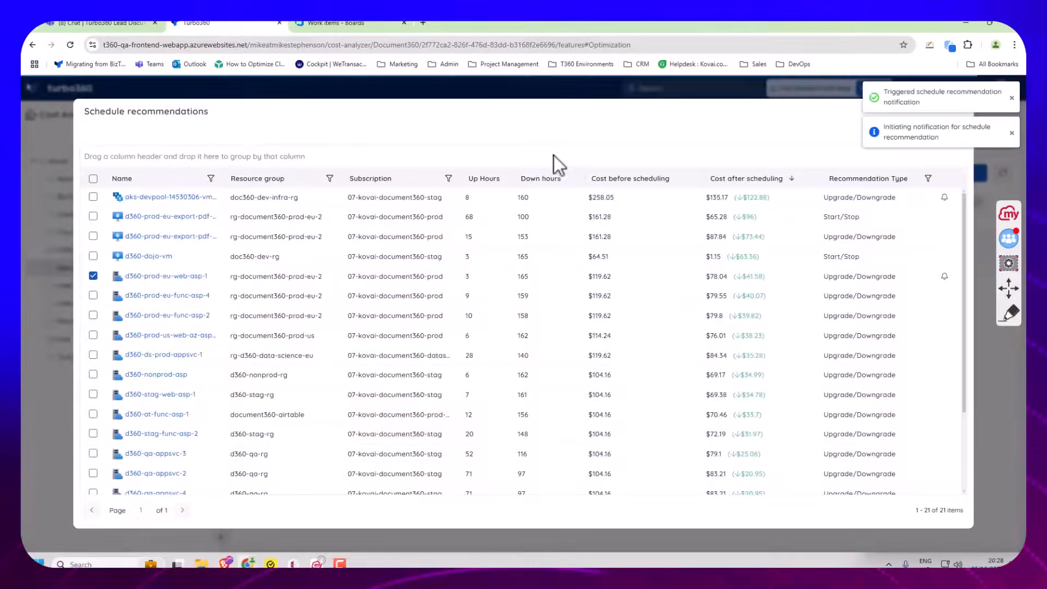
# Step: Open Azure DevOps work item 23 with the d360-prod-eu-web-asp-1 recommendation details
pyautogui.click(351, 23)
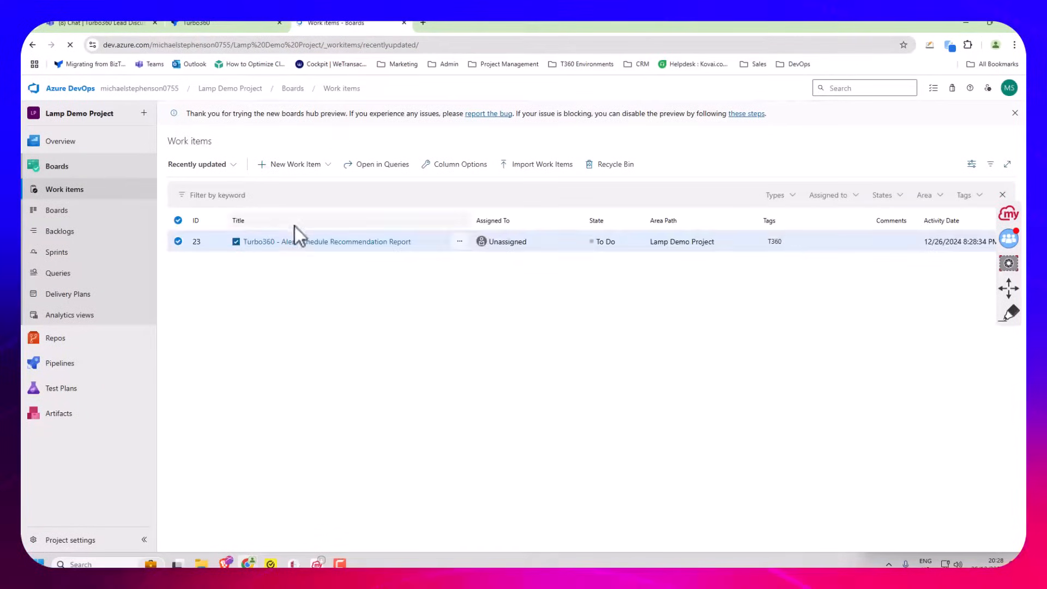
pyautogui.click(321, 241)
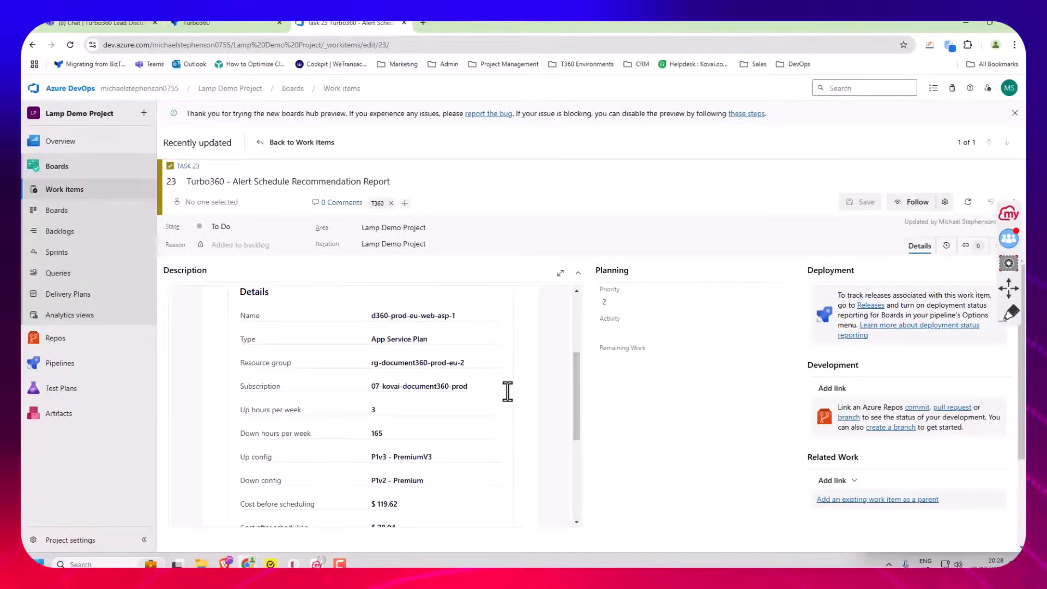
pyautogui.moveTo(454, 344); pyautogui.dragTo(541, 304)
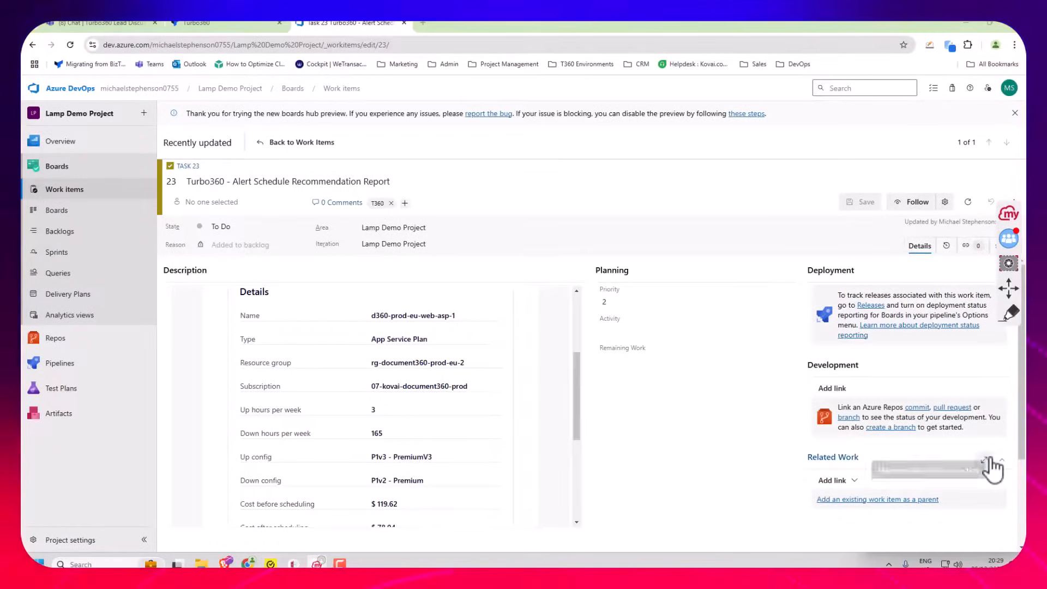
# Step: Back in Turbo360, tick the d360-ds-prod-appsvc-1, d360-nonprod-asp and d360-stag-web-asp-1 recommendation rows
pyautogui.click(194, 23)
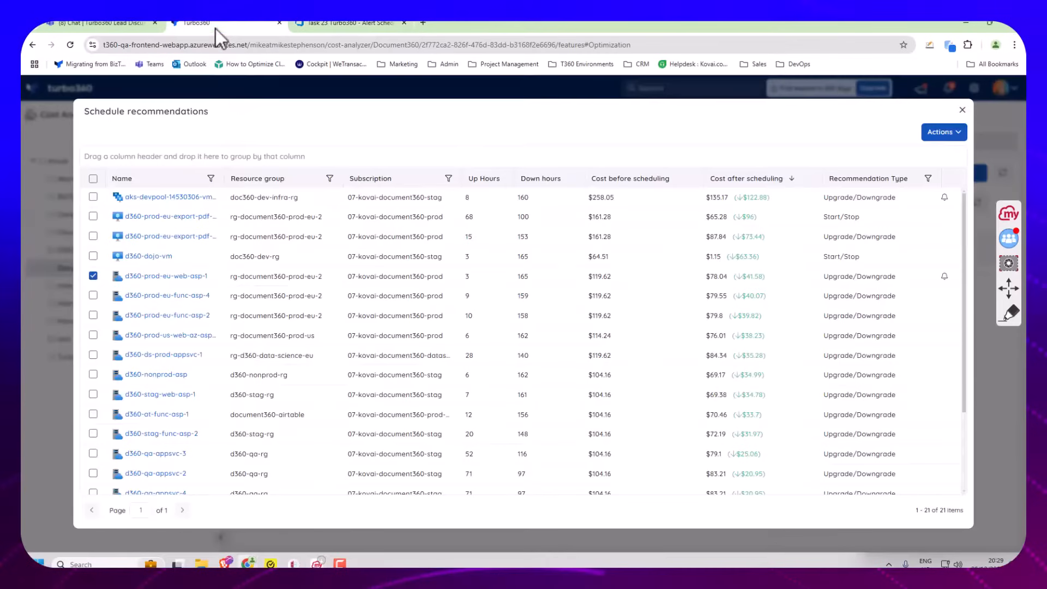
pyautogui.moveTo(242, 293)
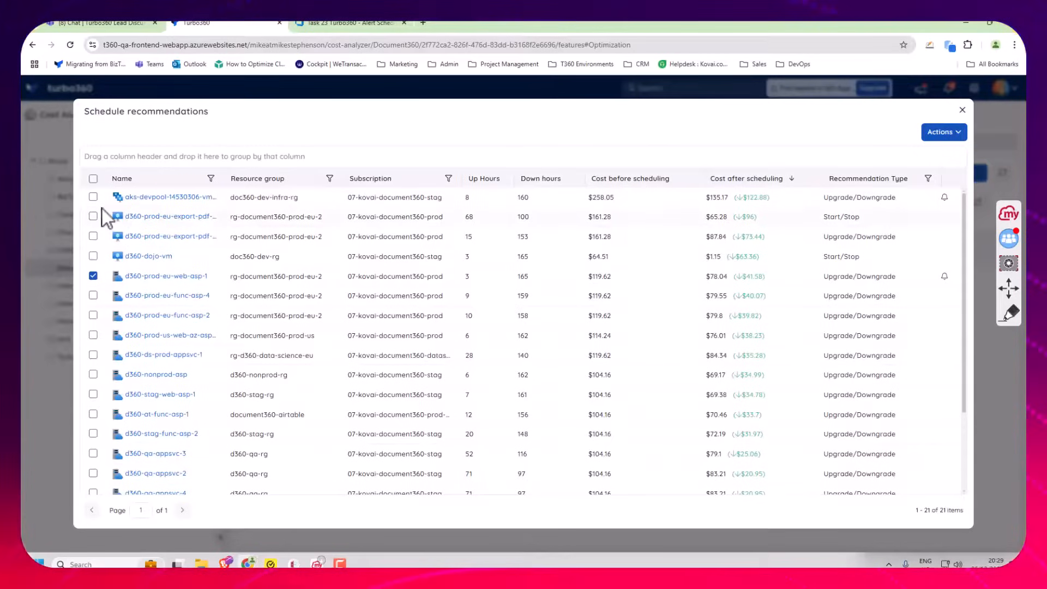
pyautogui.scroll(-3)
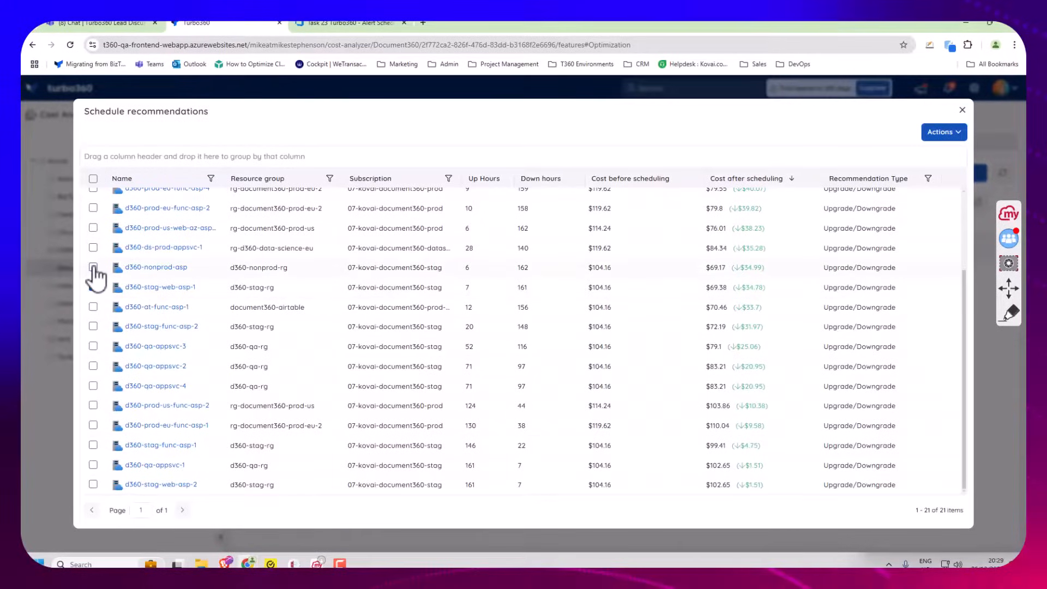
pyautogui.click(93, 267)
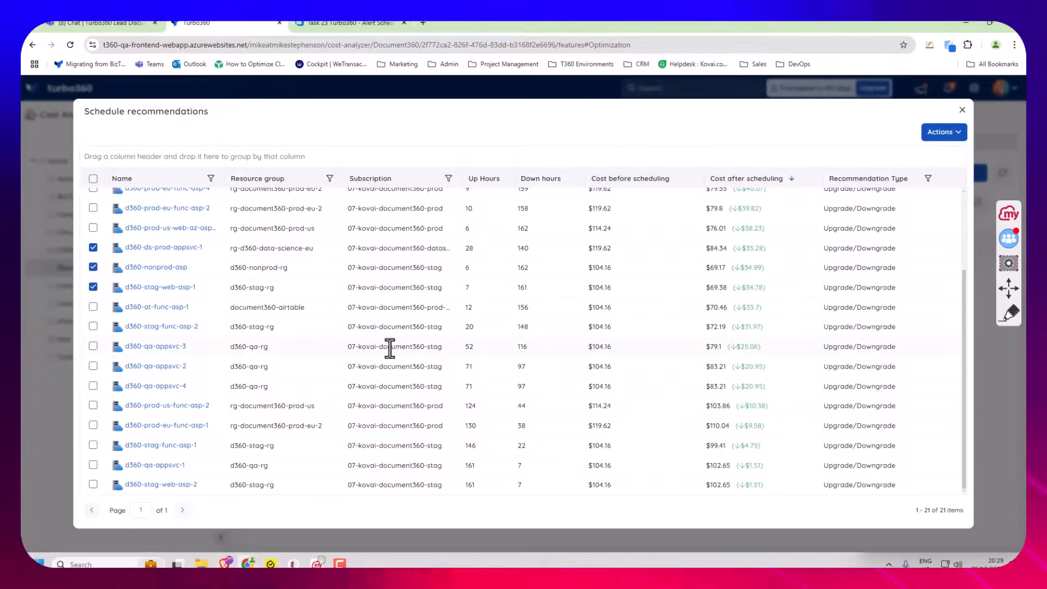
pyautogui.moveTo(390, 346)
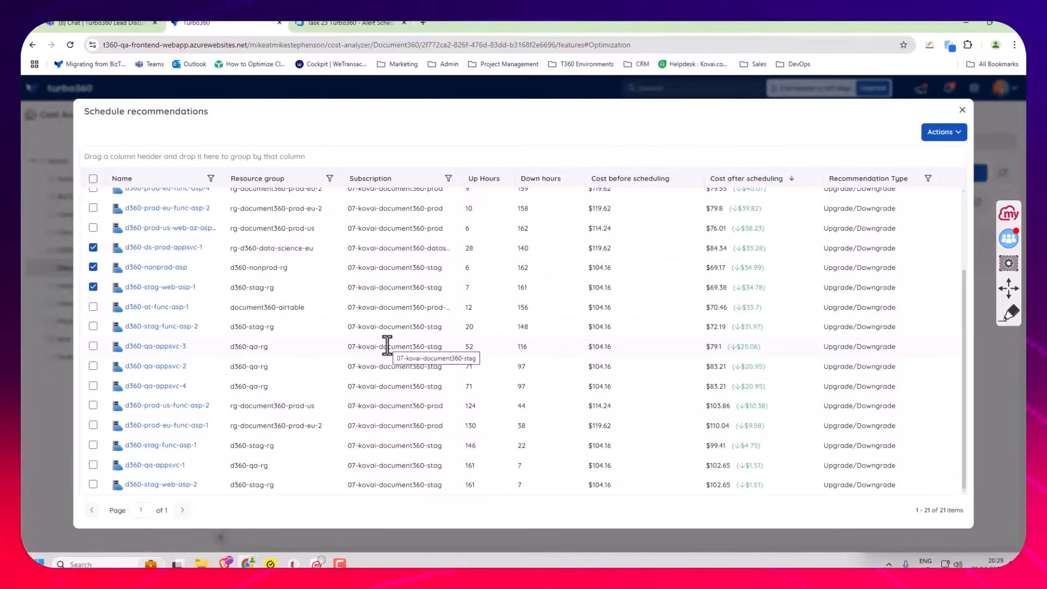